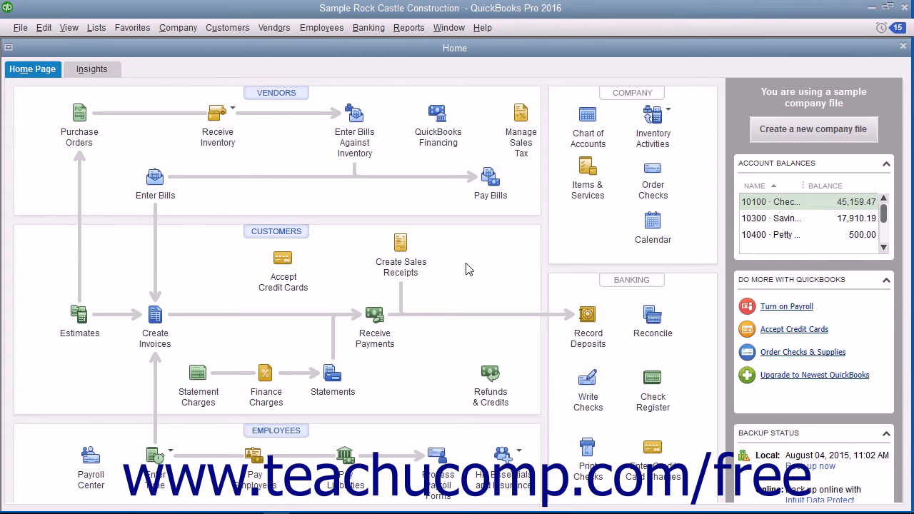
mouse_move(319, 260)
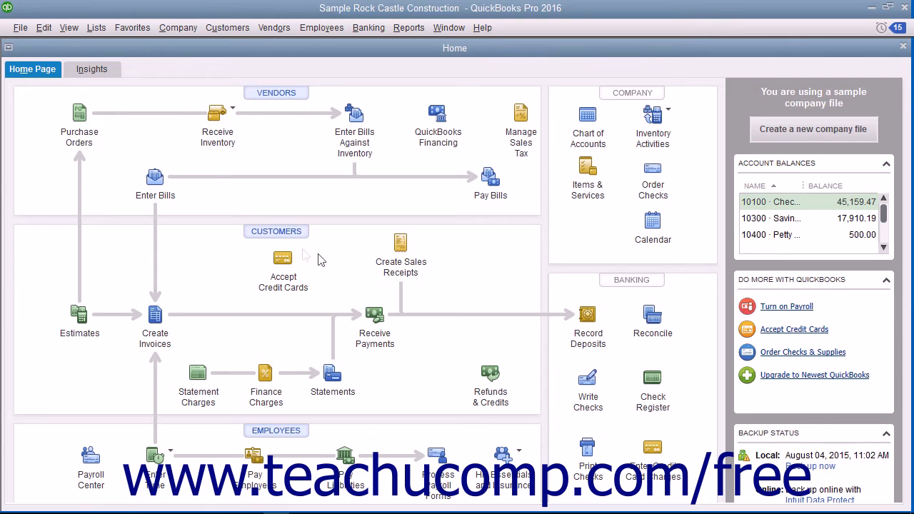
Step: Open the Edit menu from the Rock Castle Construction Home page
left_click(43, 27)
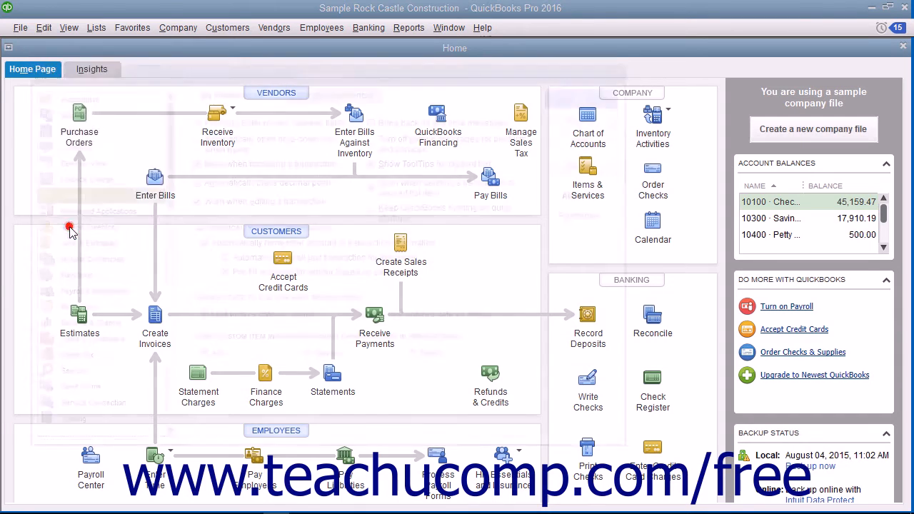
Step: Show the Payroll & Employees company preferences with Full payroll selected
left_click(43, 27)
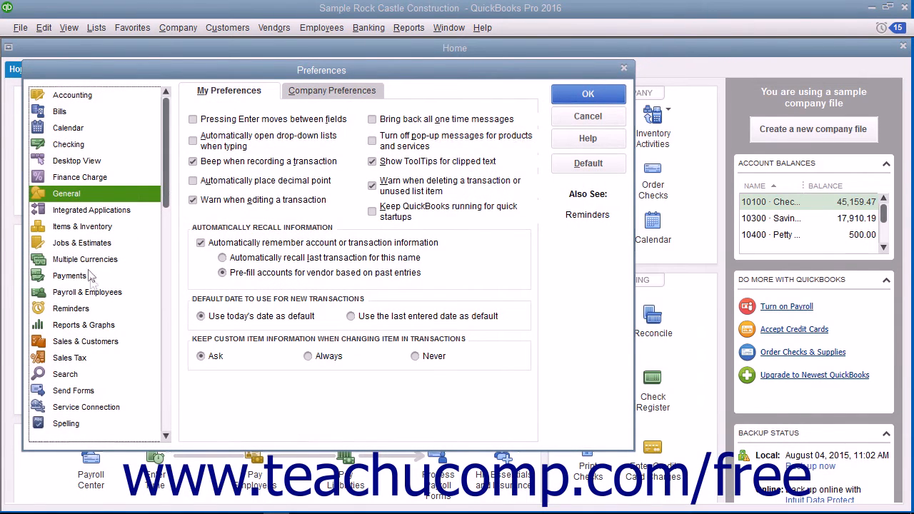
left_click(87, 291)
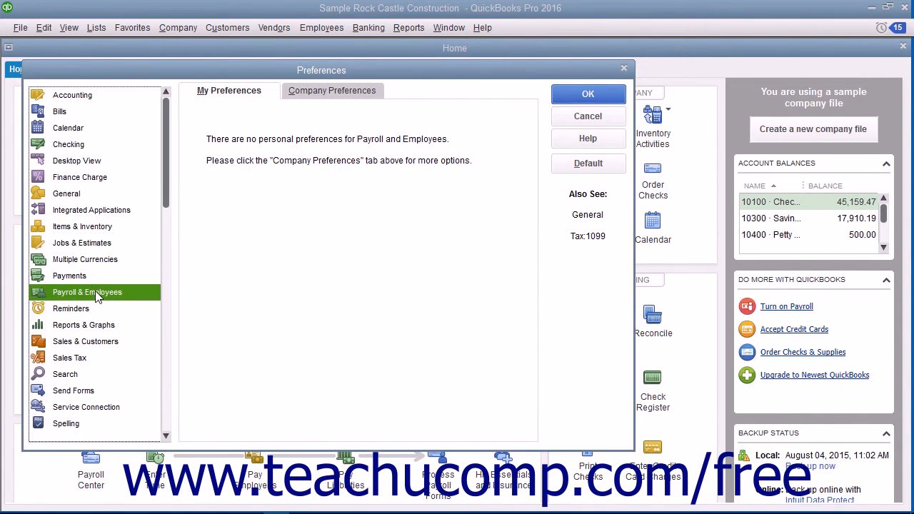
mouse_move(203, 213)
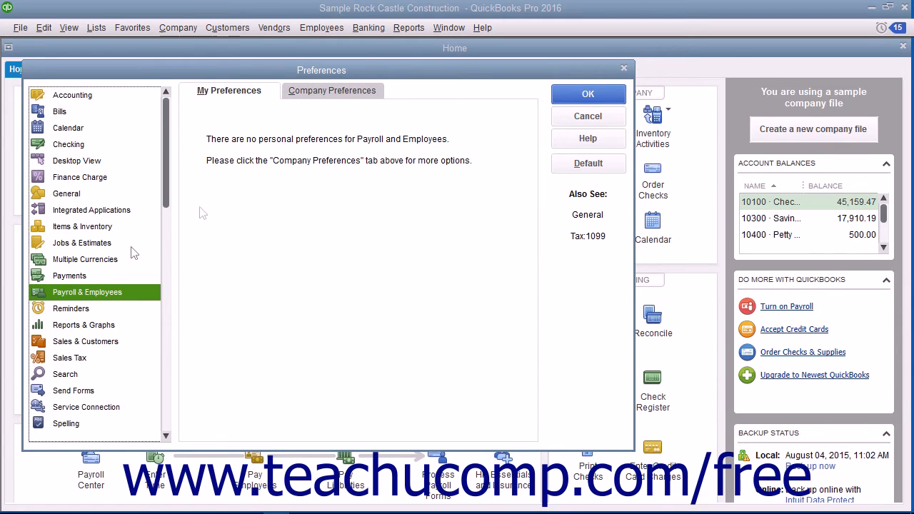
mouse_move(311, 100)
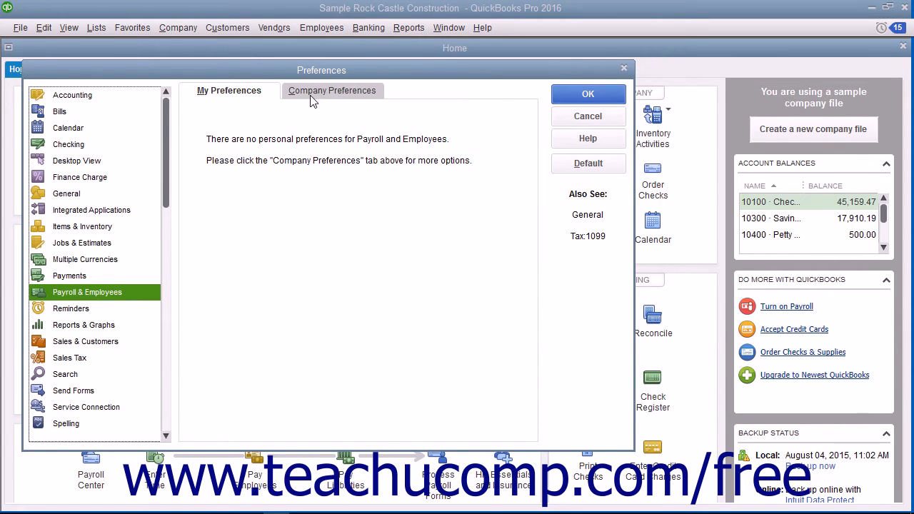
left_click(331, 90)
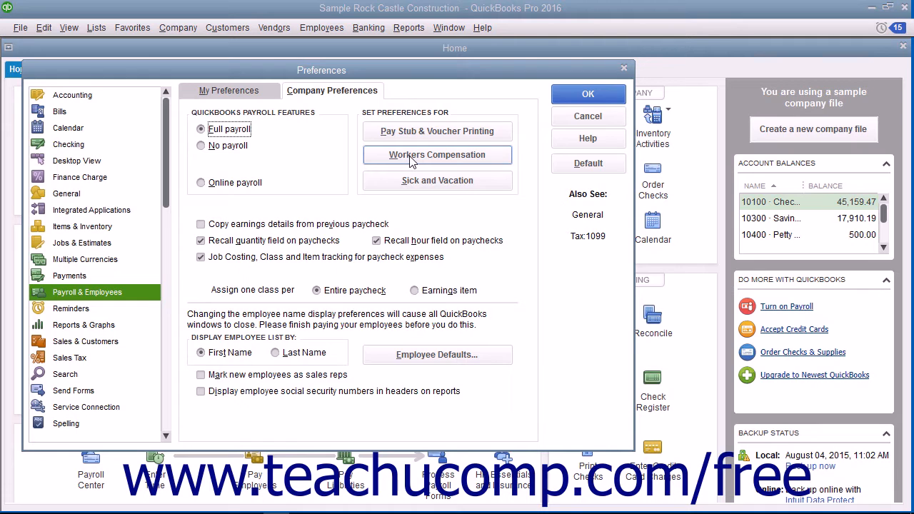
Step: Bring up Workers Comp Preferences with Track Workers Comp and overtime-premium exclusion enabled
left_click(437, 154)
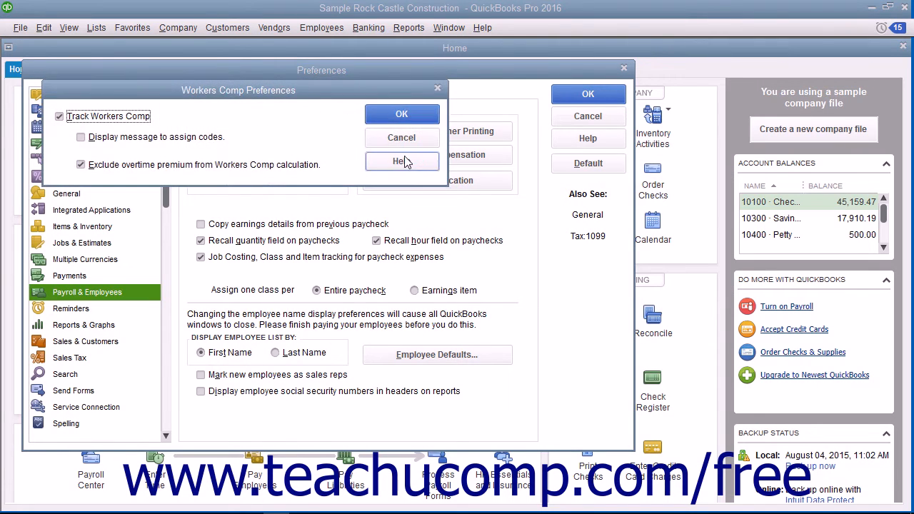
mouse_move(120, 122)
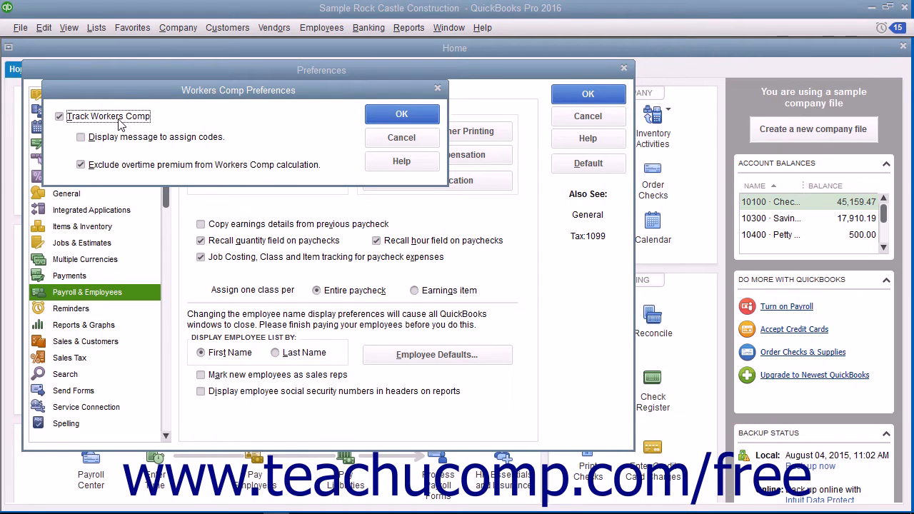
mouse_move(136, 143)
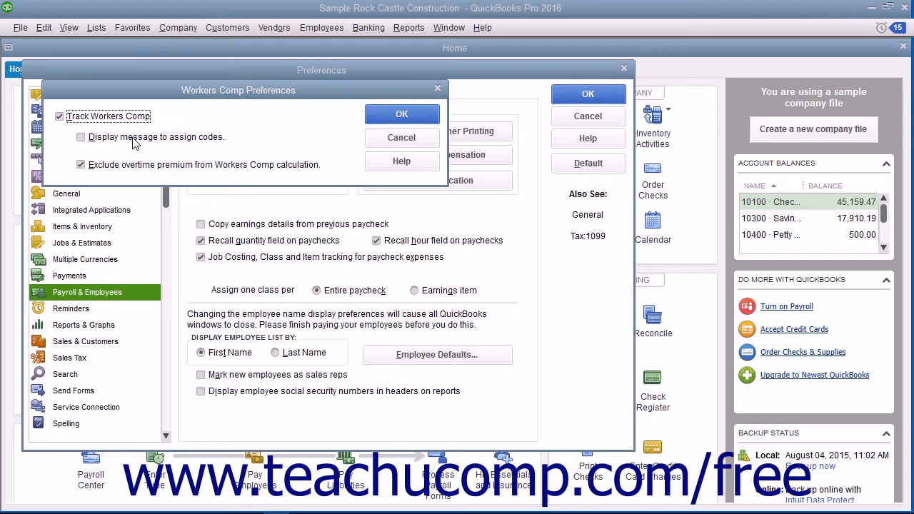
mouse_move(160, 169)
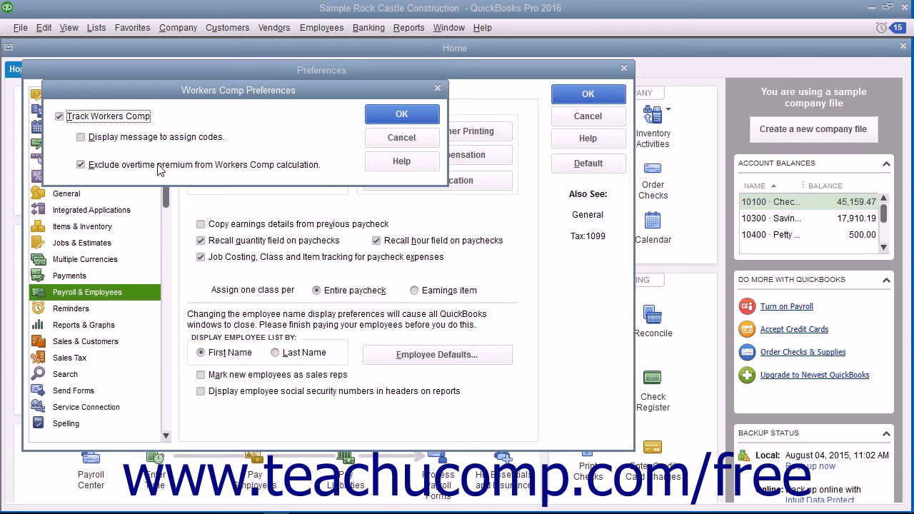
mouse_move(220, 169)
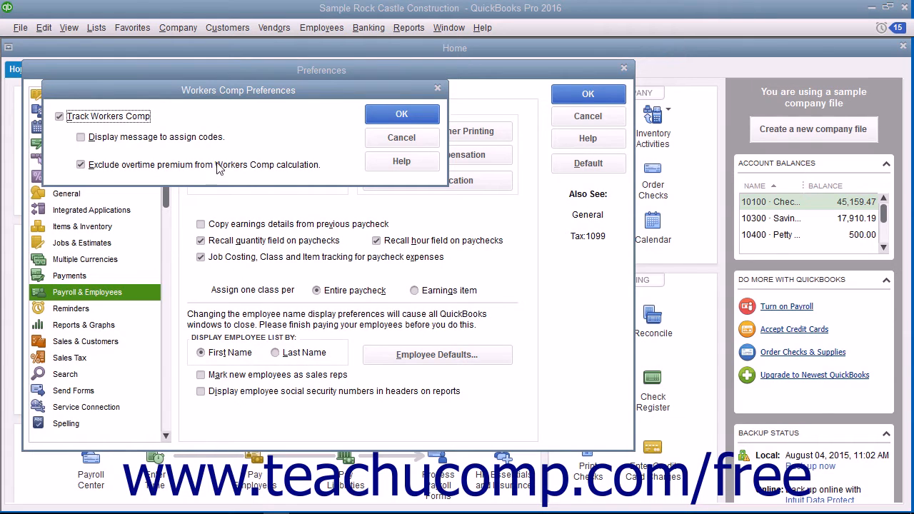
mouse_move(401, 114)
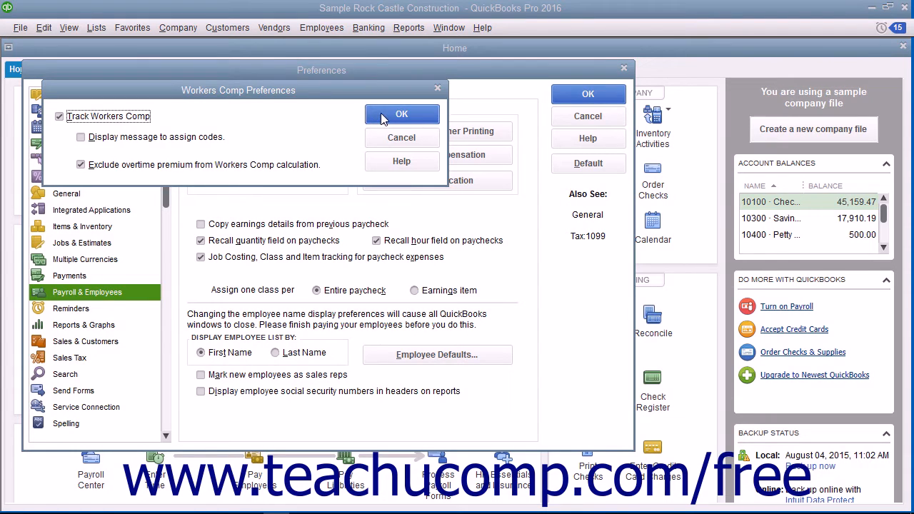
Step: Accept the workers comp settings and the Preferences window, returning to the Home page
left_click(401, 114)
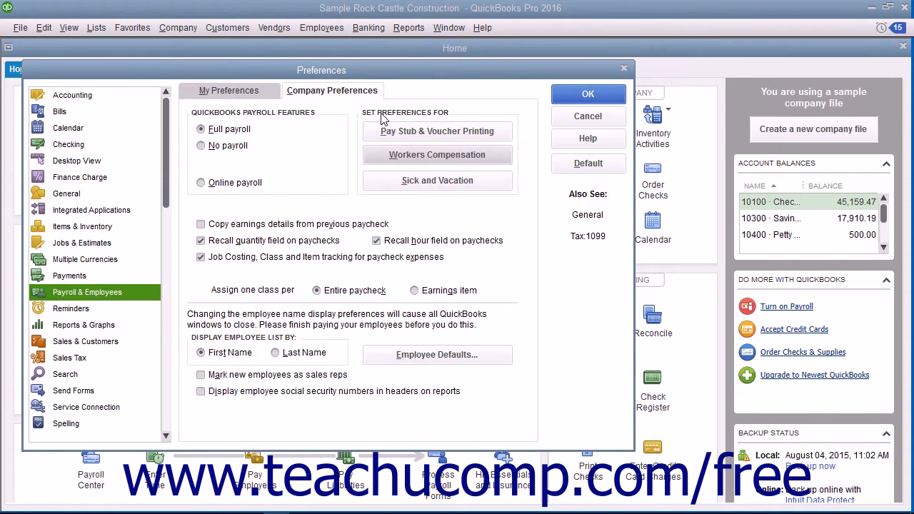
mouse_move(588, 94)
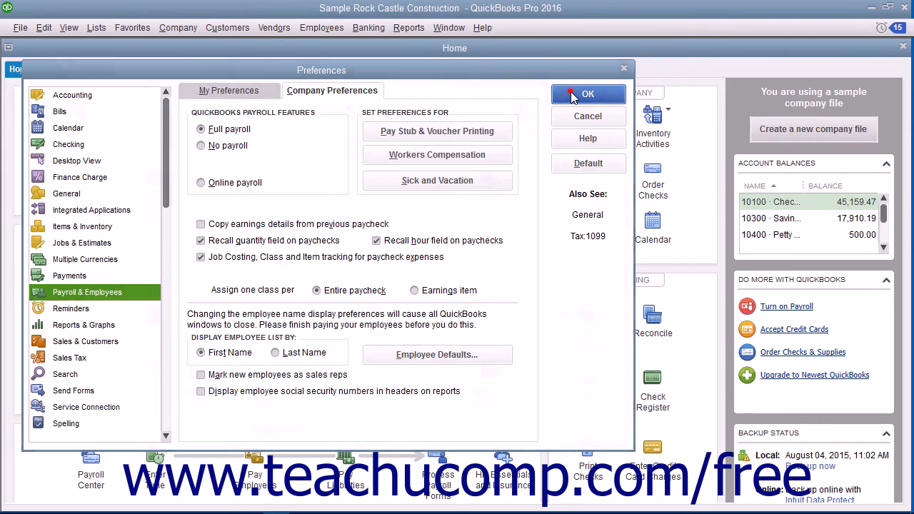
left_click(588, 95)
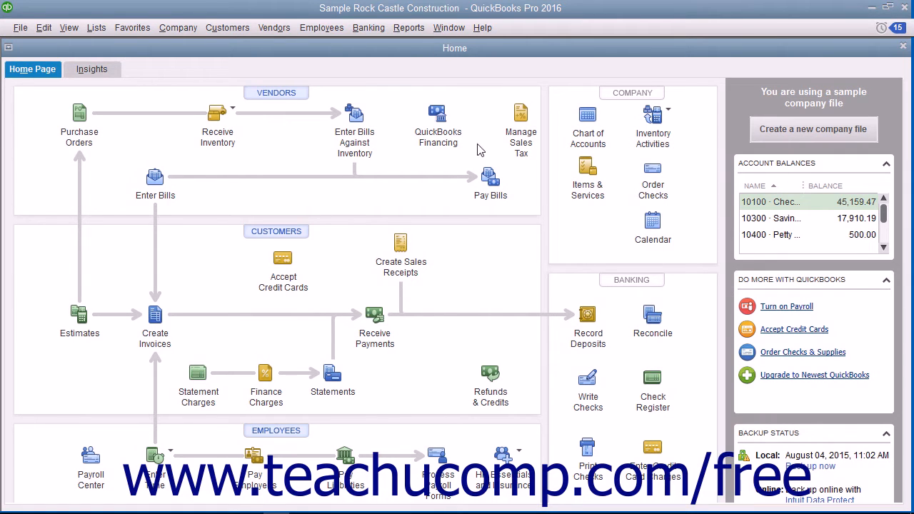
mouse_move(321, 27)
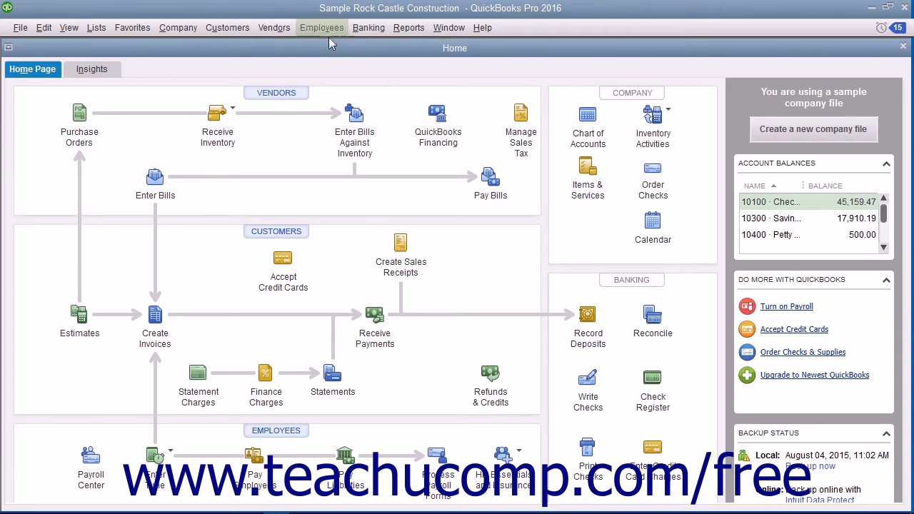
Step: Launch the Workers Compensation Setup wizard via Employees > Manually Track Existing Workers' Comp Policy
left_click(322, 27)
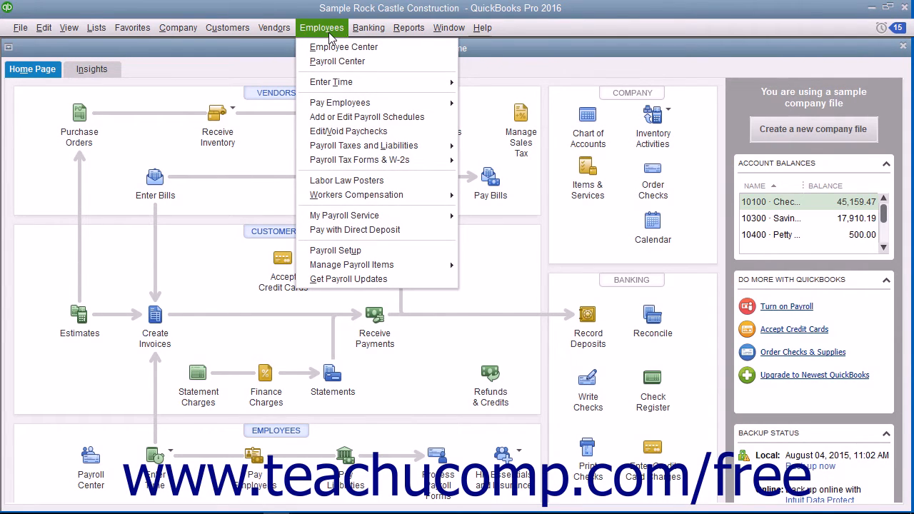
mouse_move(357, 194)
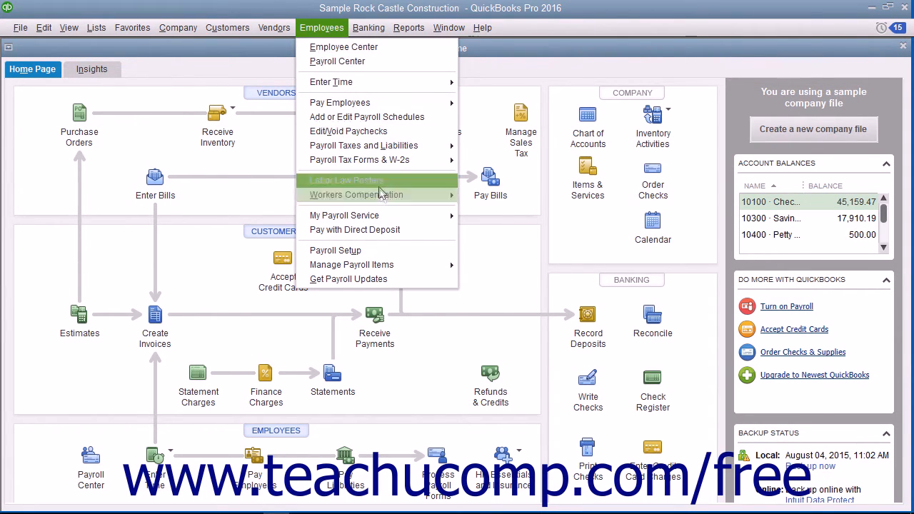
mouse_move(357, 194)
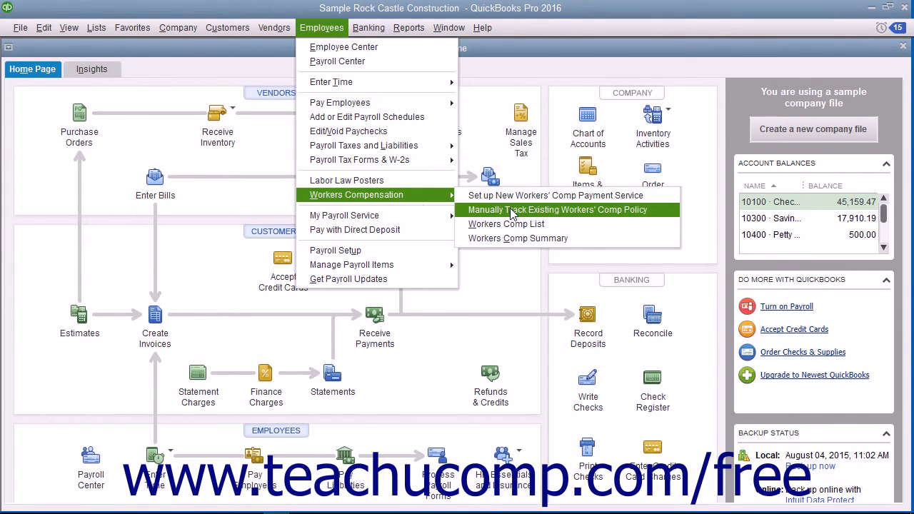
left_click(557, 208)
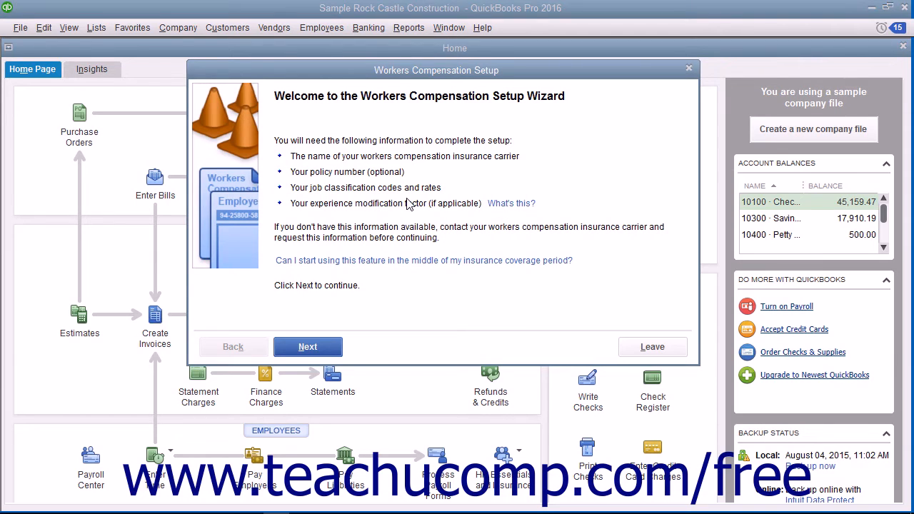
mouse_move(407, 212)
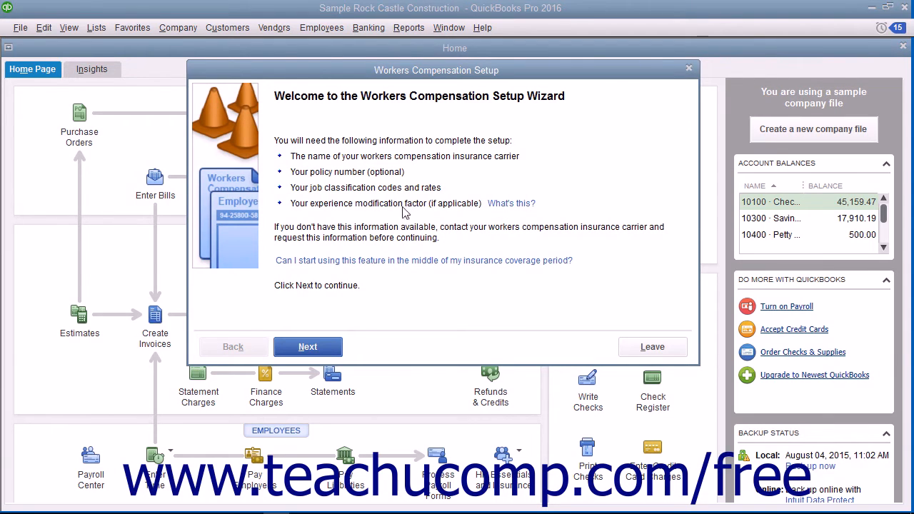
Step: Leave the Workers Compensation Setup wizard at its welcome page
left_click(307, 347)
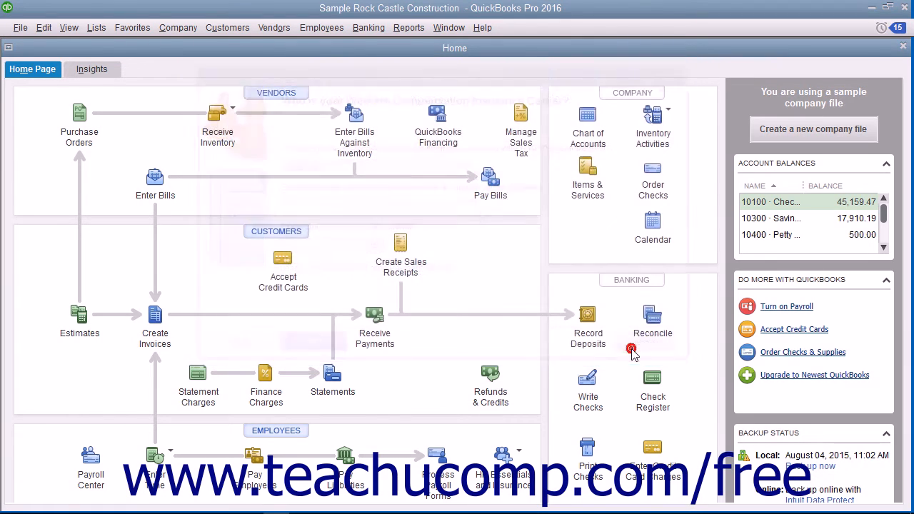
mouse_move(471, 297)
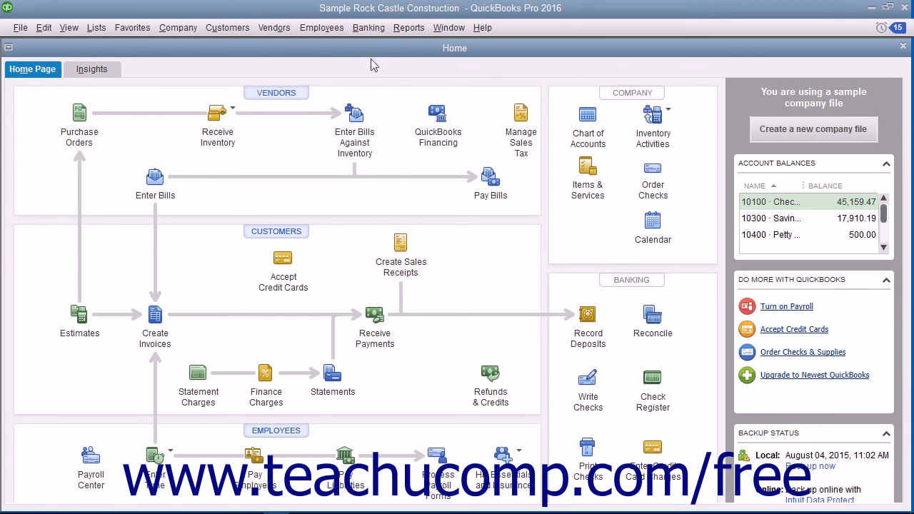
left_click(409, 27)
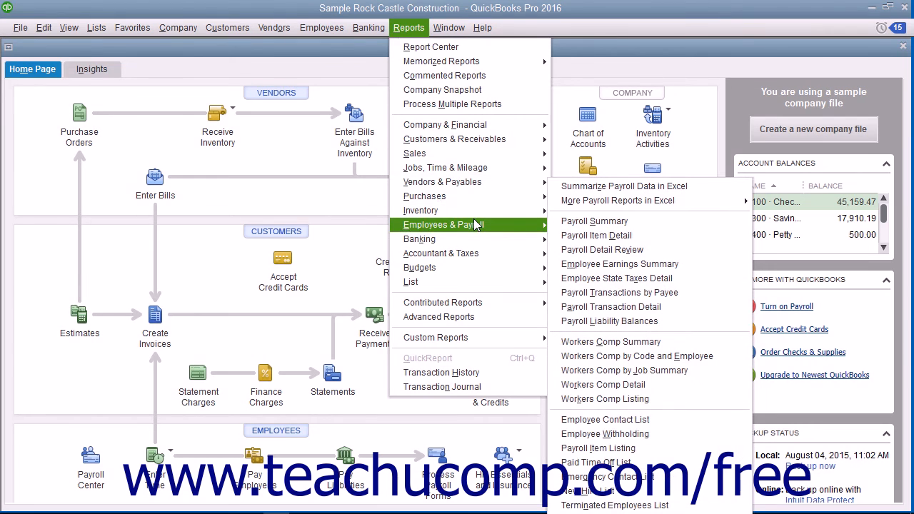
mouse_move(594, 220)
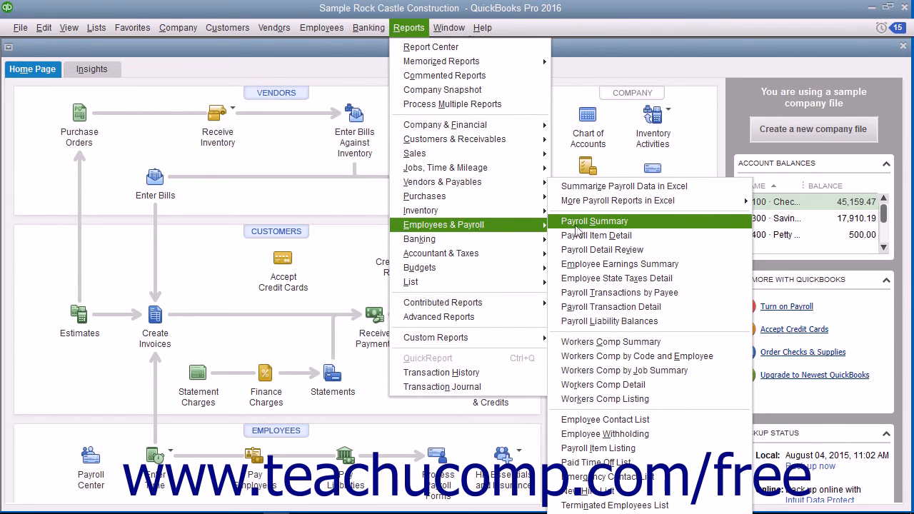
left_click(603, 384)
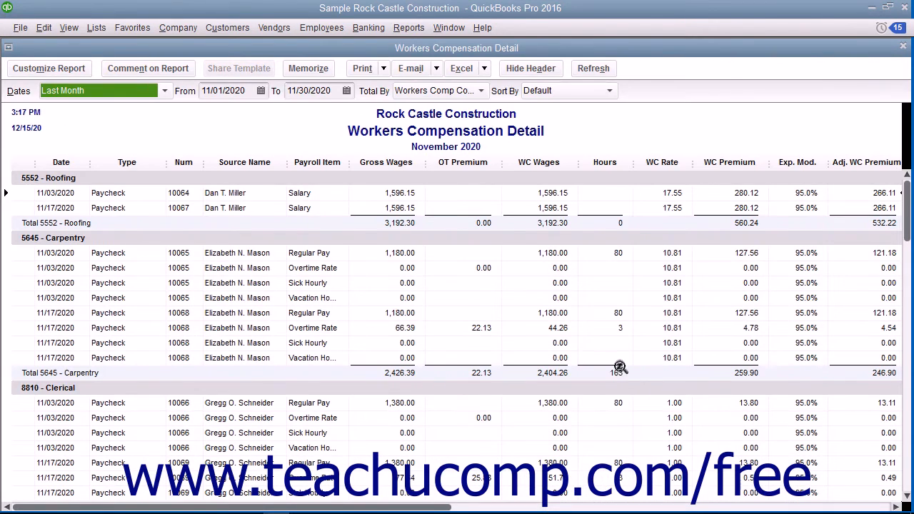
mouse_move(619, 363)
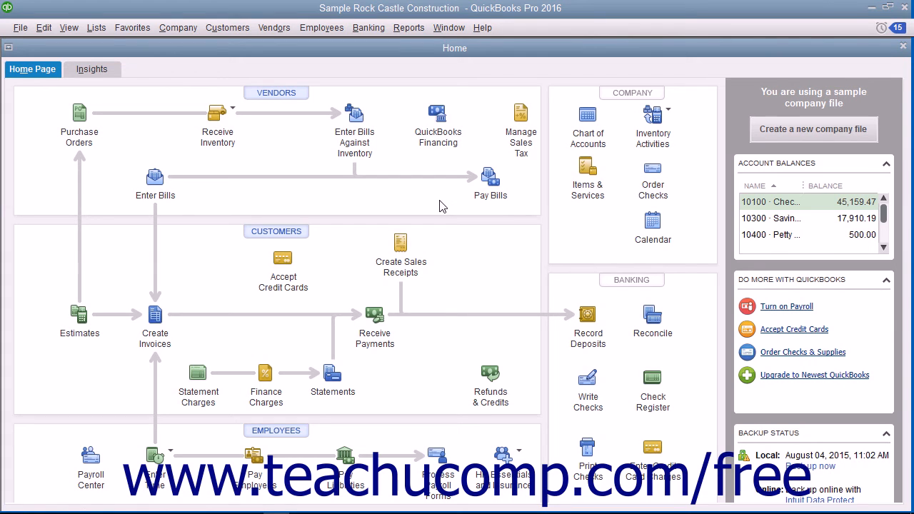
mouse_move(107, 42)
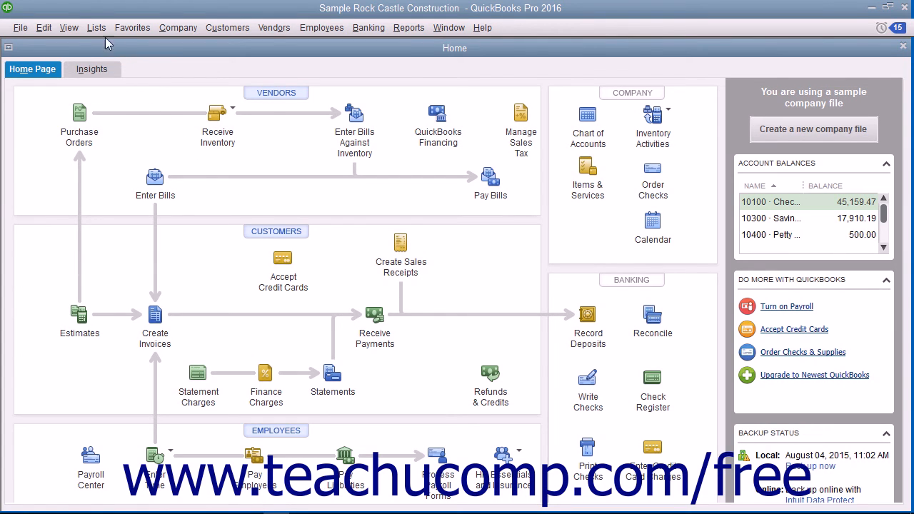
Step: Show the Workers Comp Code List with Roofing, Carpentry, Salespersons, Clerical and Exempt codes via Lists
left_click(96, 27)
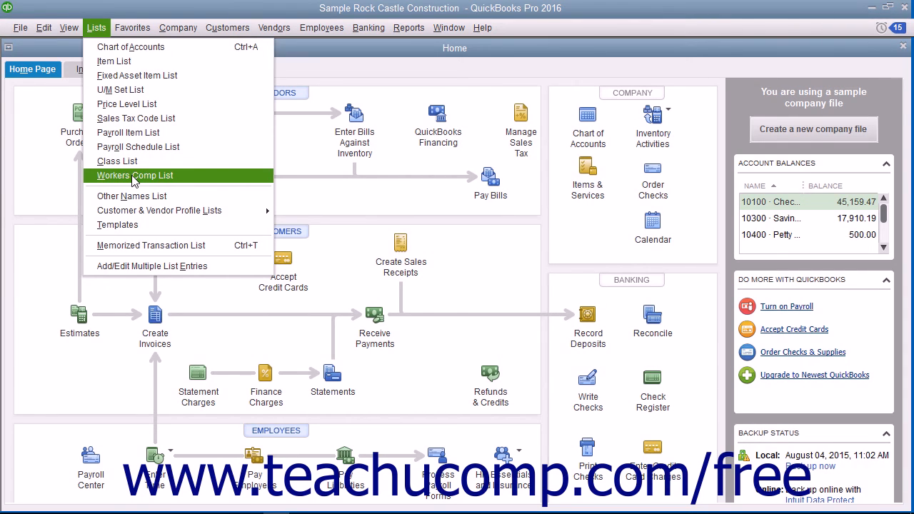
left_click(134, 174)
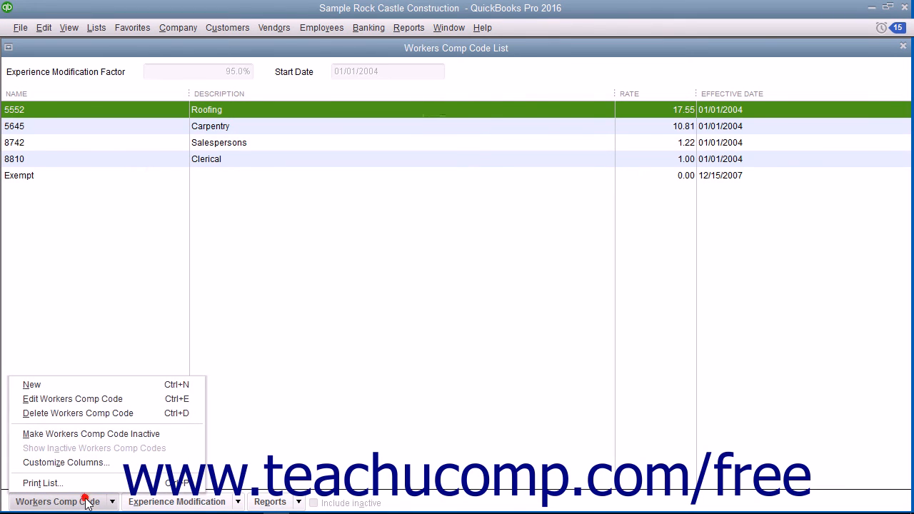
mouse_move(86, 384)
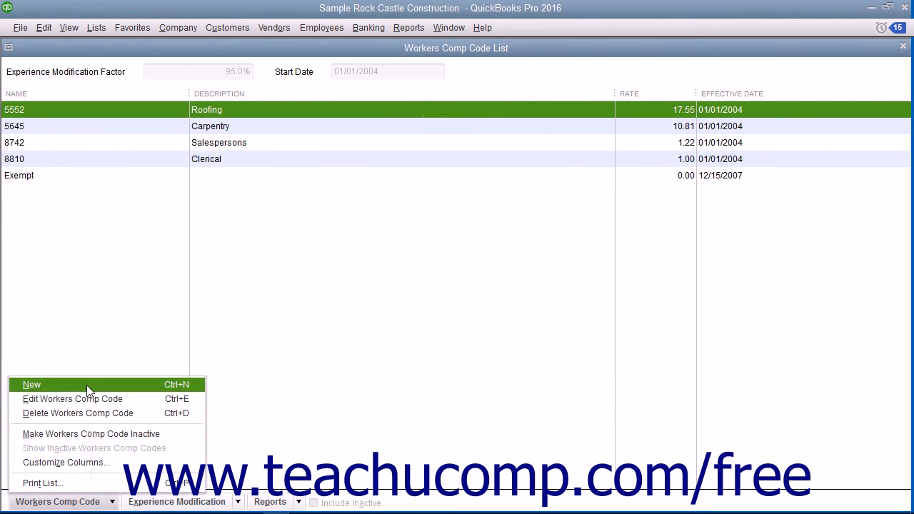